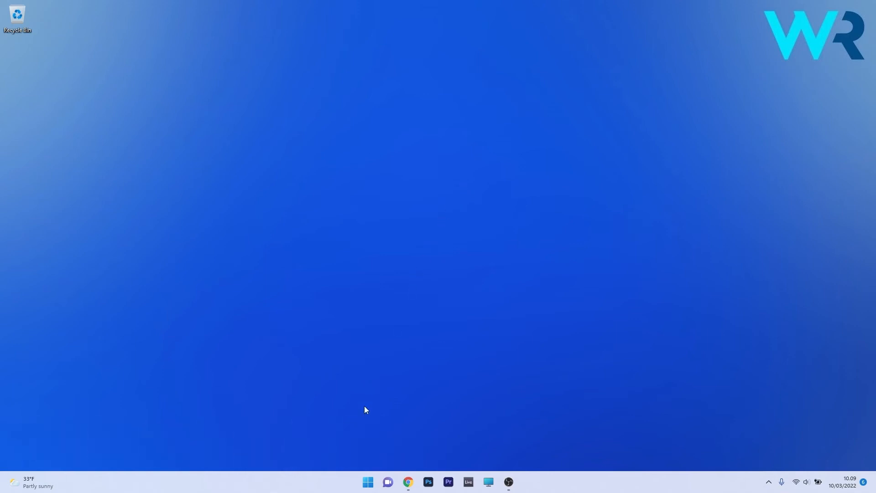
Launch Settings from the Start menu and scroll the System page down to About.
click(367, 482)
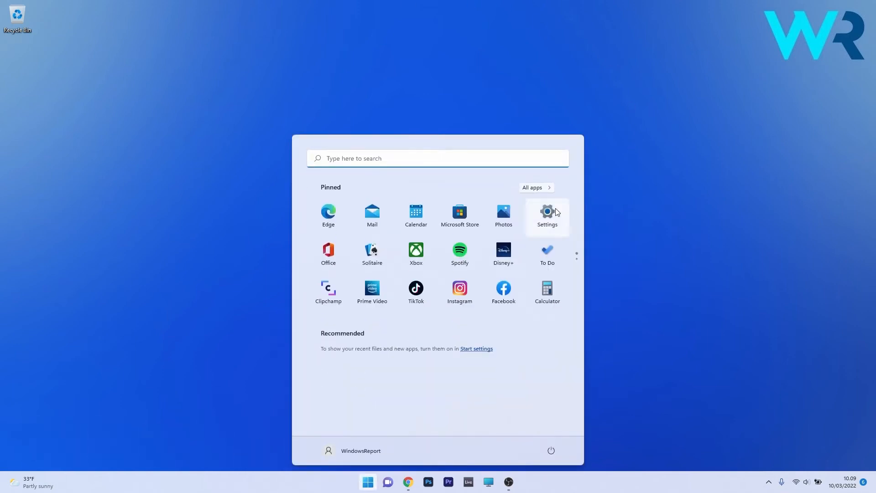
click(546, 214)
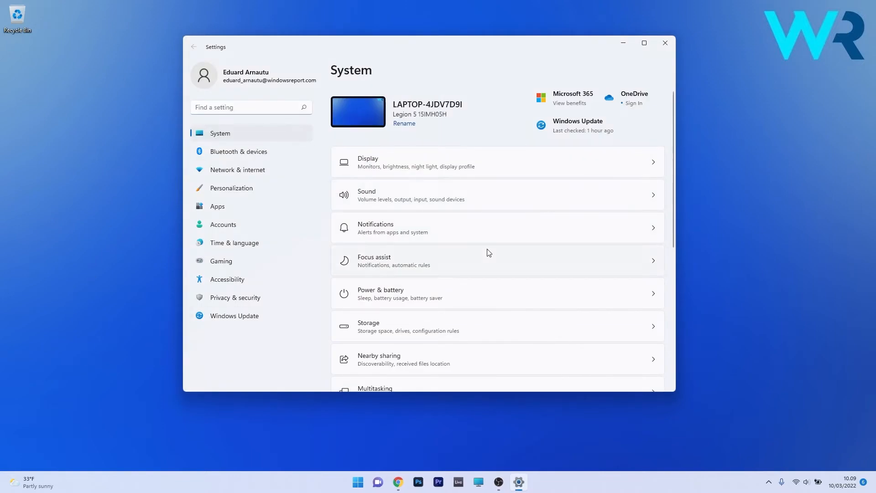
scroll(down, 3)
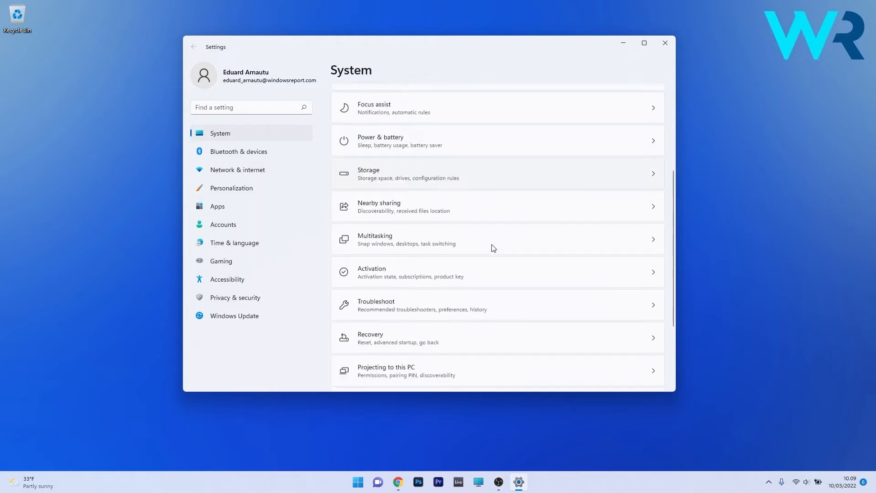
scroll(down, 3)
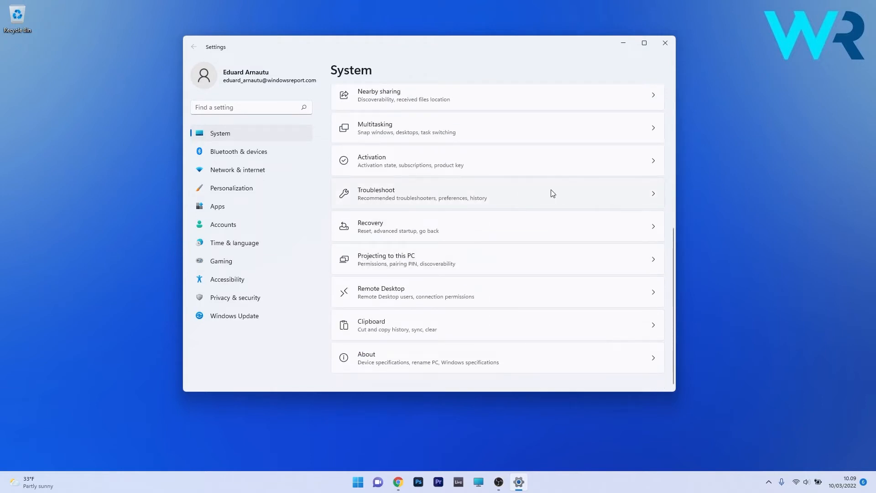
Run the Windows Store Apps troubleshooter from Other troubleshooters and answer its UAC prompt.
click(498, 193)
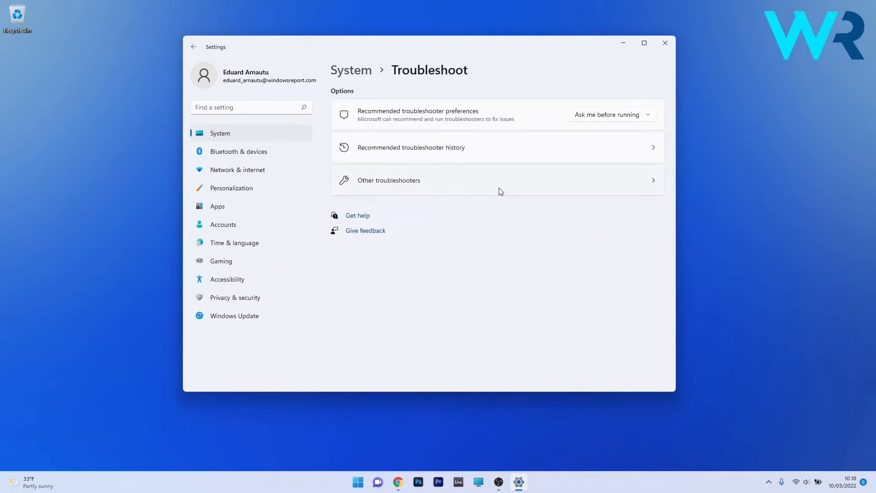
click(388, 179)
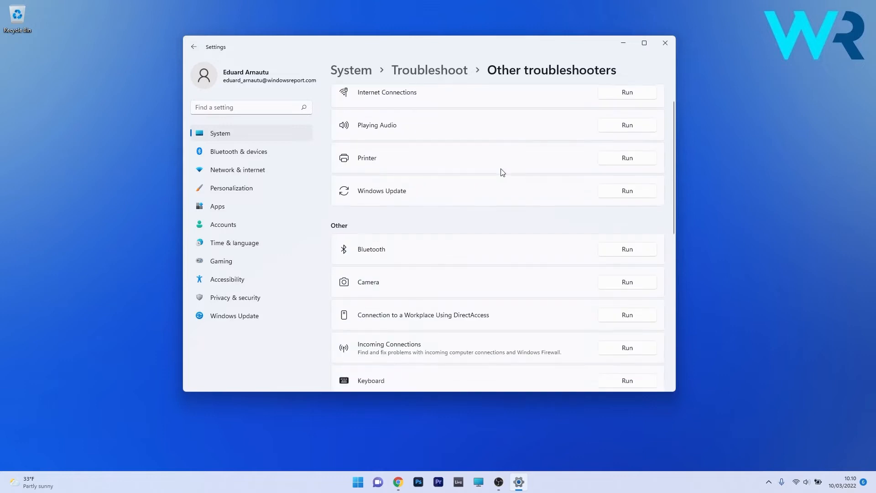
scroll(down, 3)
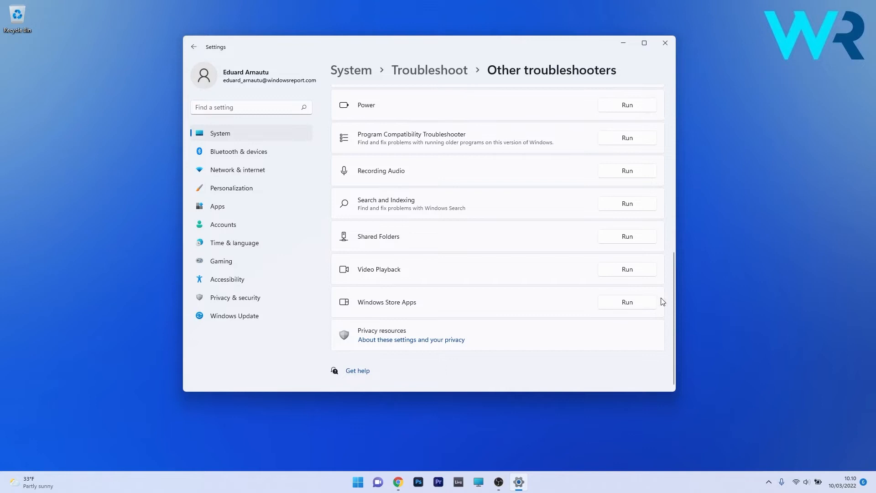
click(626, 302)
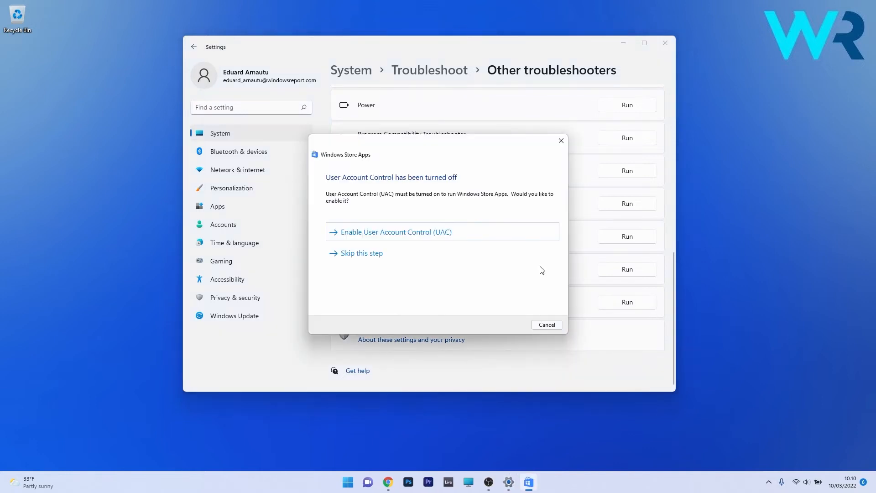
mouse_move(510, 278)
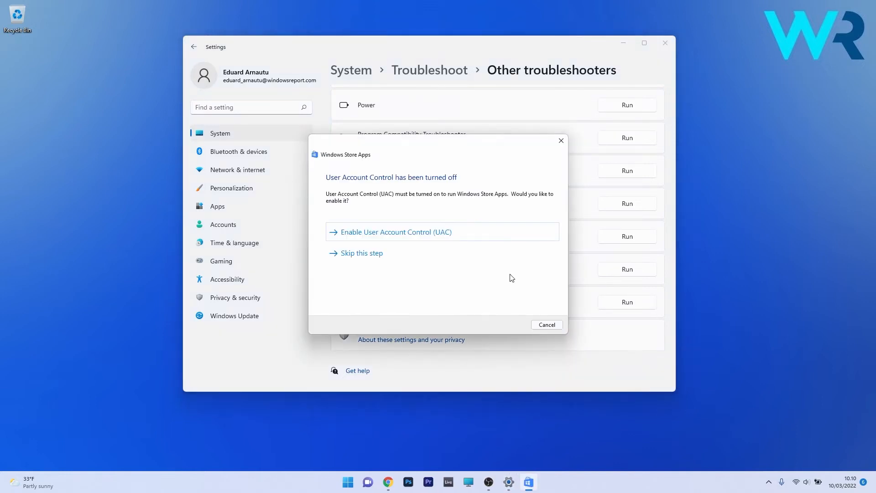
click(664, 42)
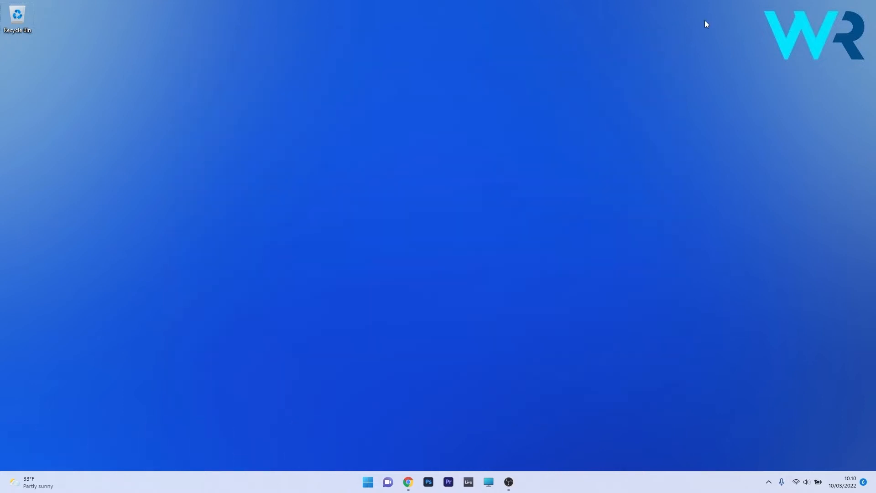
Run wsreset.exe from the Run box, then close its console window.
key(Win+r)
text(wsreset.exe)
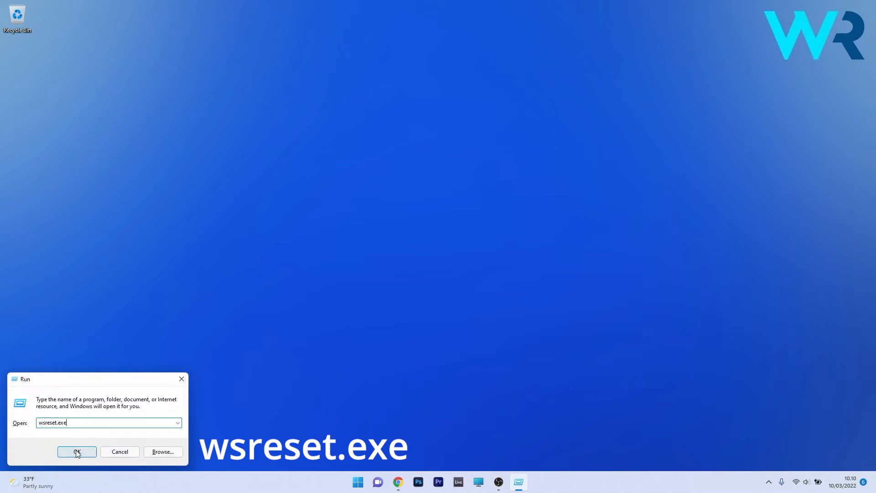
click(77, 451)
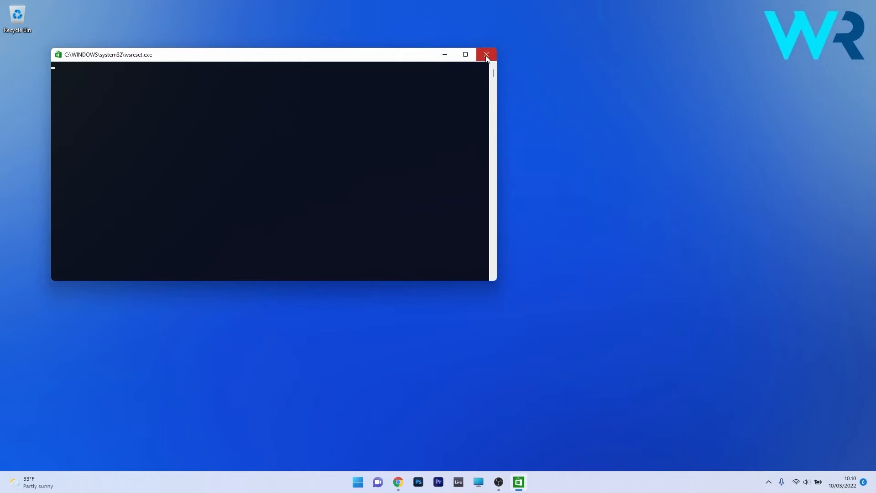
click(485, 54)
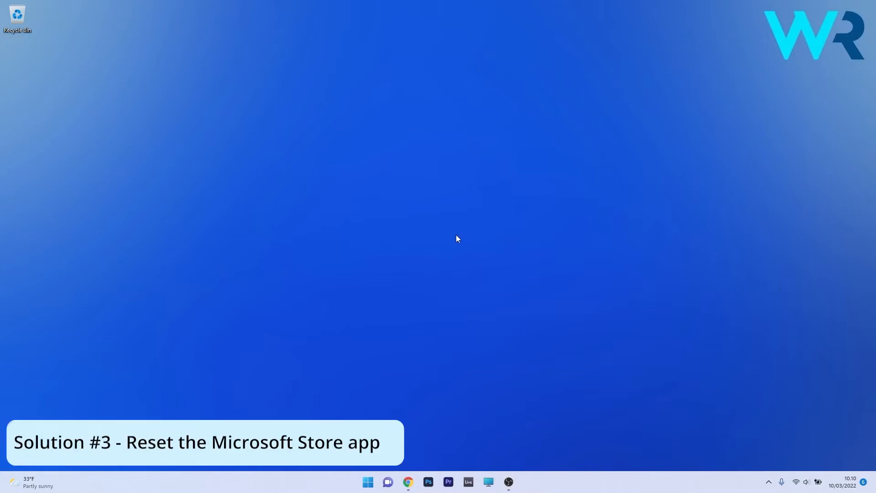
Reopen Settings on Apps & features and search 'store' to list Microsoft Store.
click(366, 480)
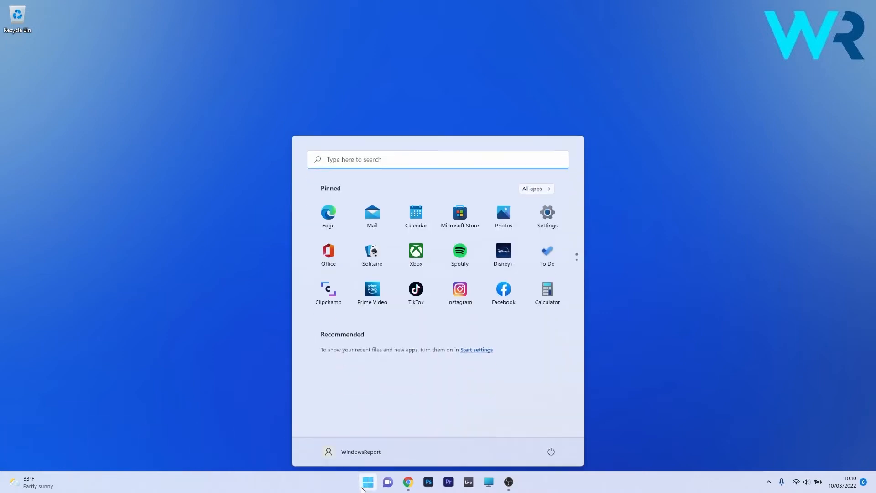
click(546, 213)
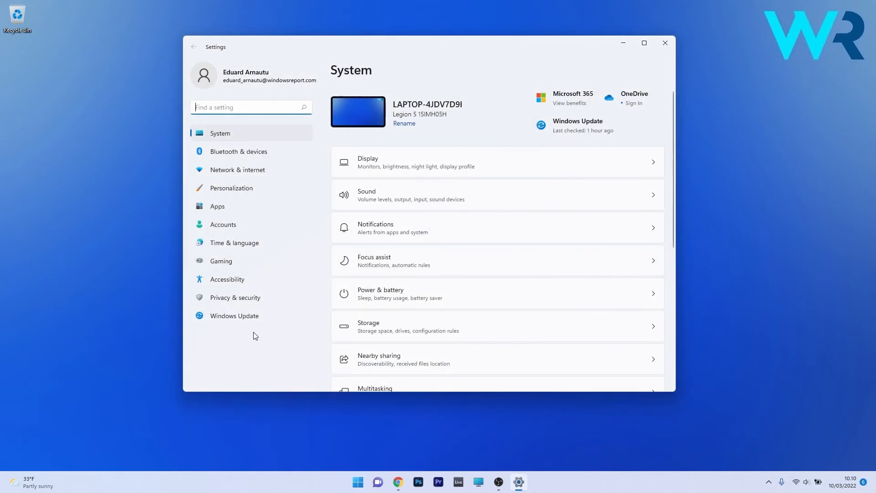
mouse_move(239, 212)
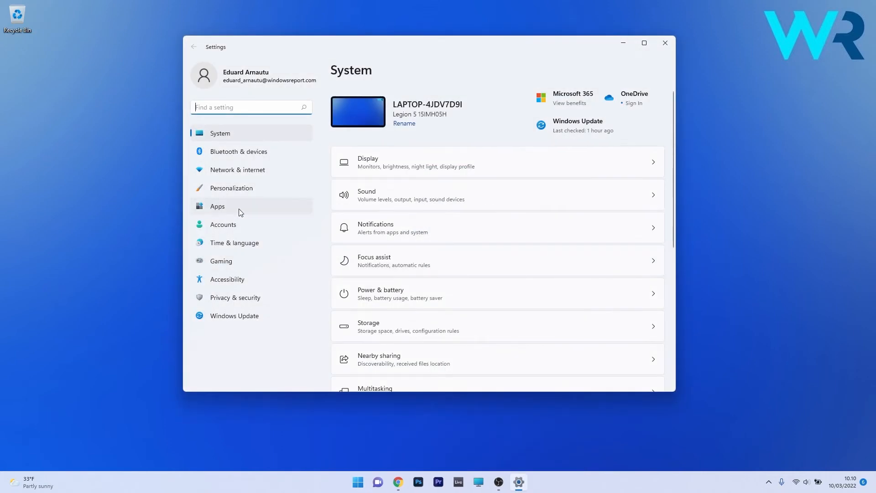
click(217, 206)
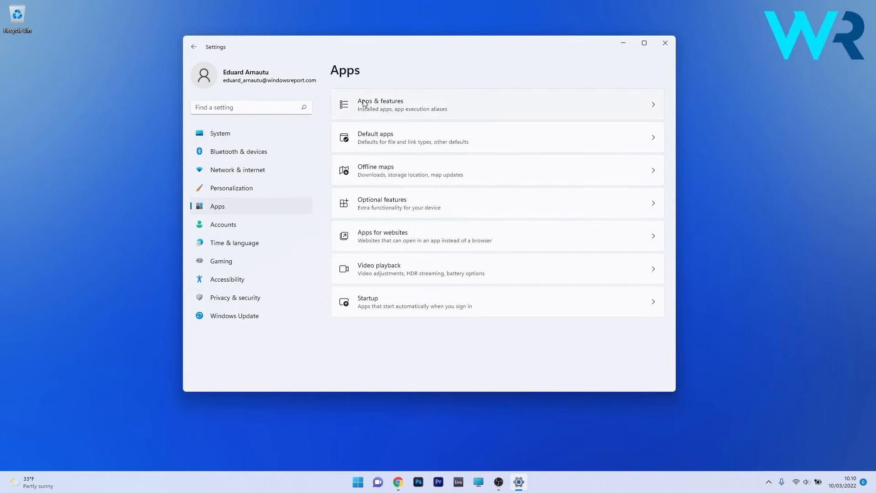
click(380, 105)
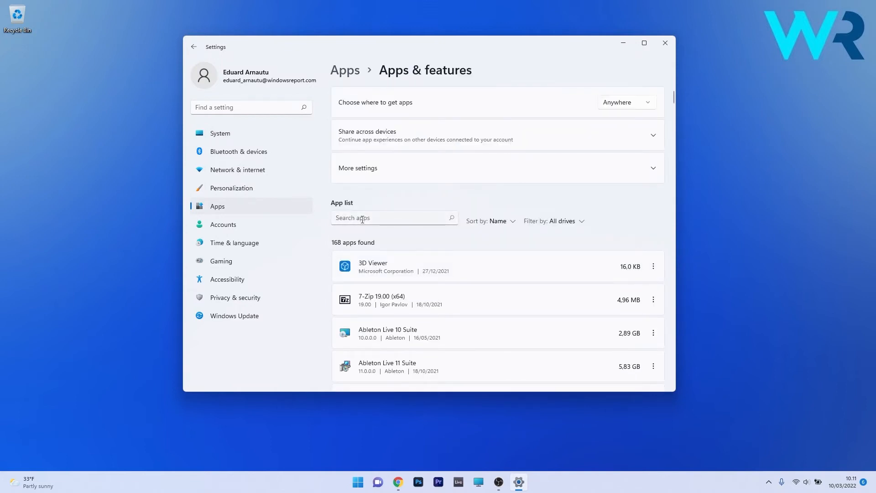
text(stor)
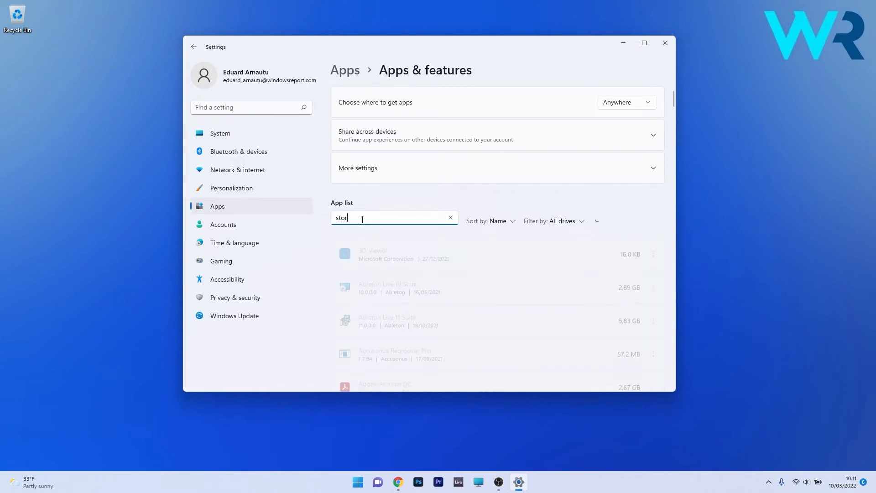
text(e)
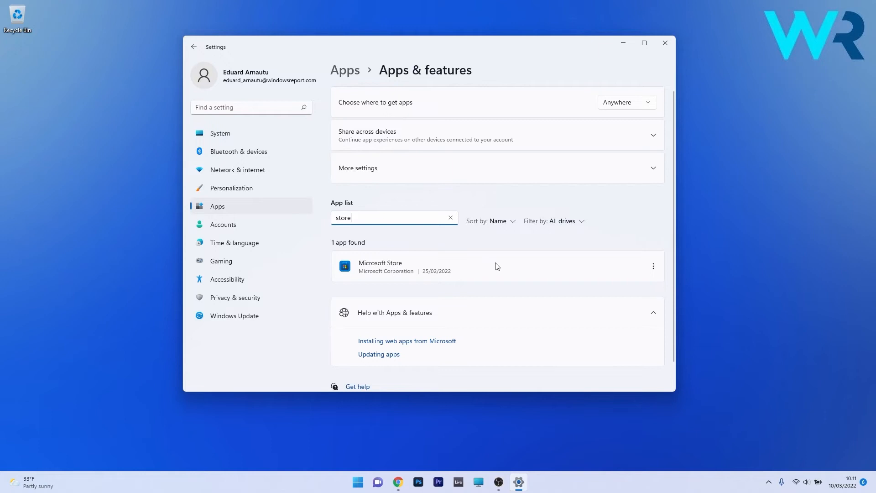
View Microsoft Store's advanced options with repair and reset, then close Settings.
click(652, 266)
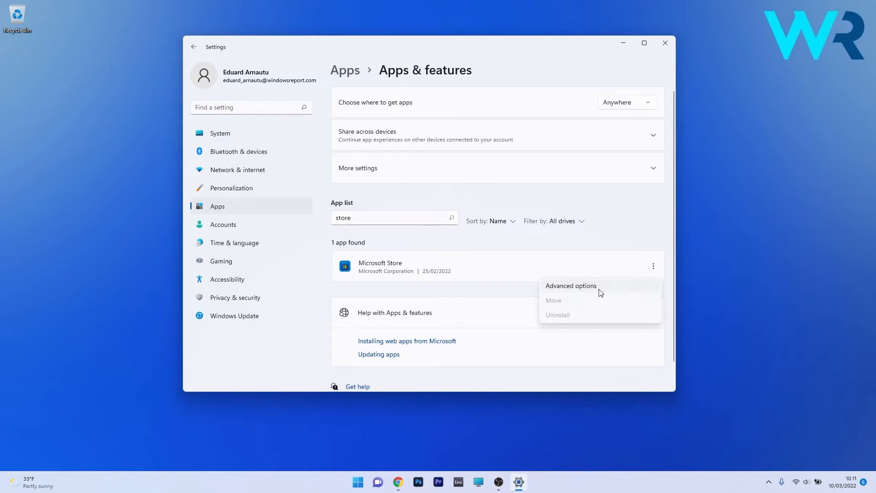
click(570, 286)
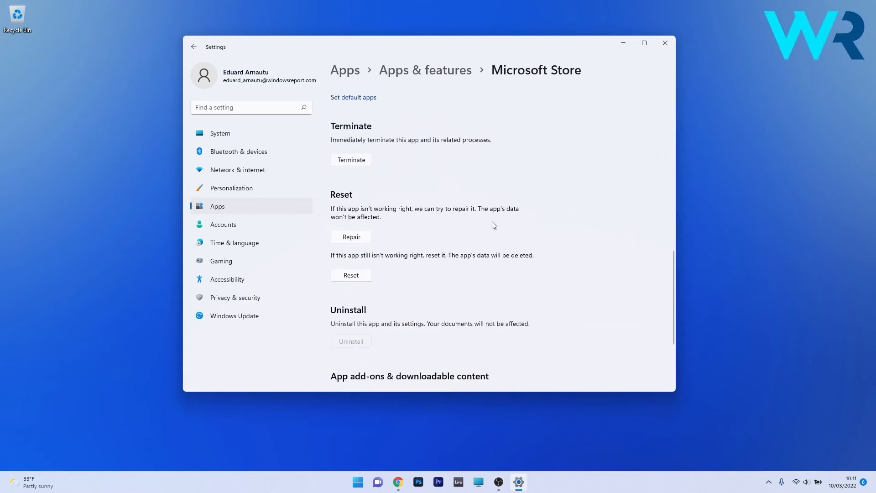
scroll(down, 3)
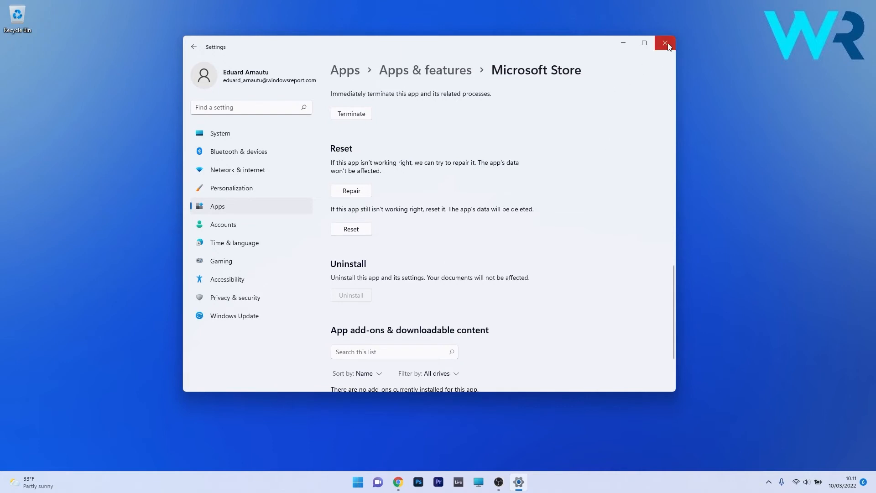
click(665, 43)
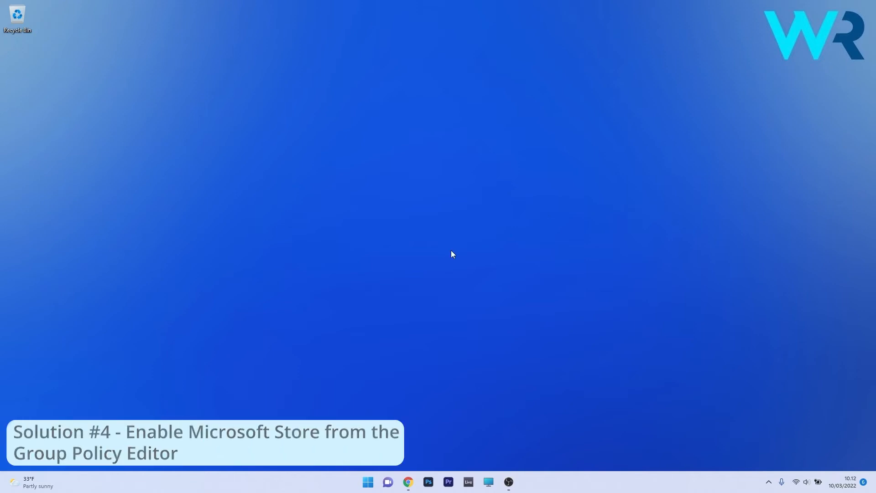
Search the Start menu for gpedit.msc and launch the Edit group policy result.
click(367, 481)
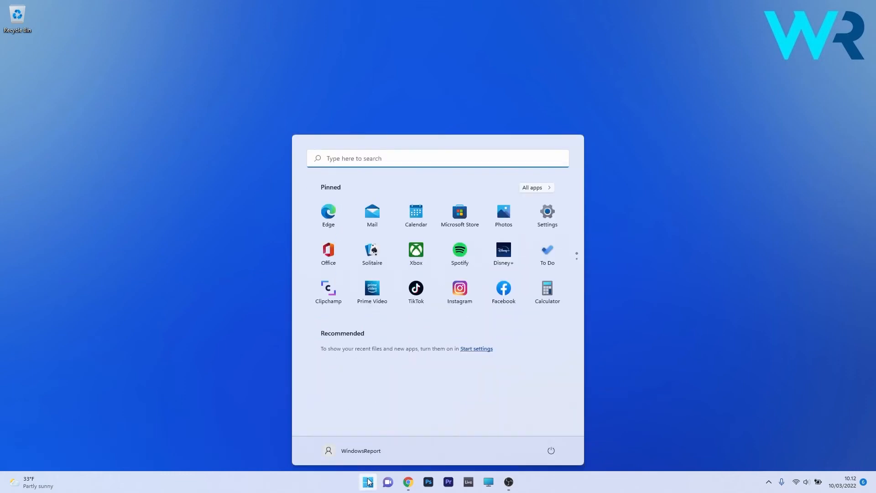
text(gpedit.msc)
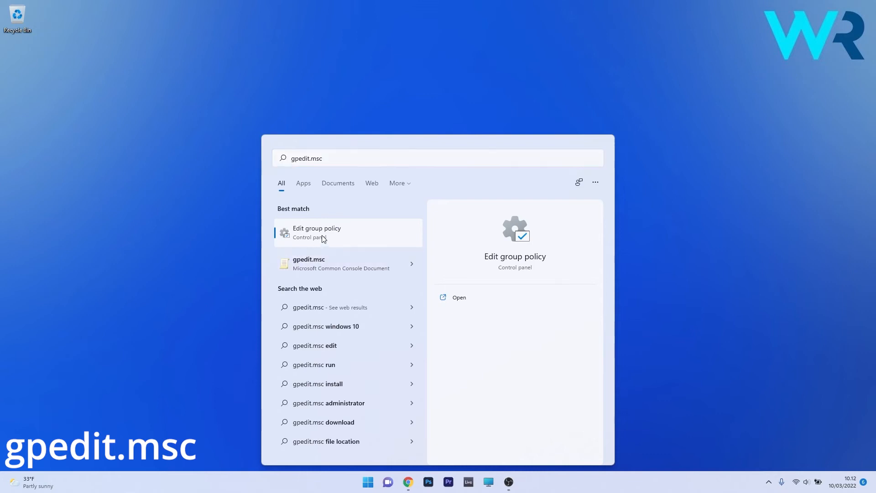
click(316, 231)
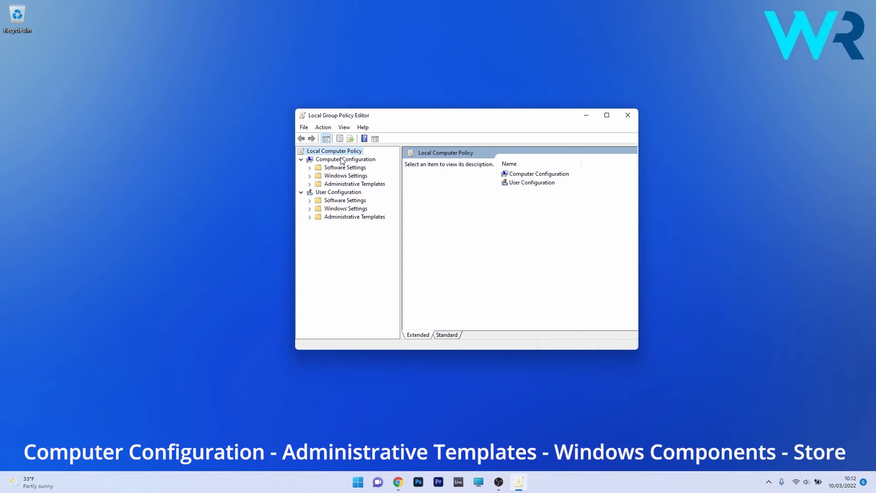
Browse Computer Configuration > Administrative Templates > Windows Components to the Store policy folder.
click(346, 159)
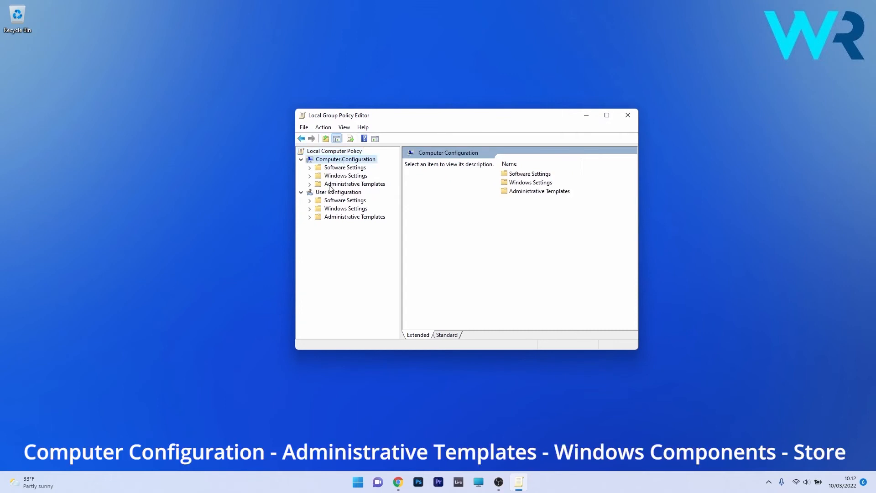
click(311, 183)
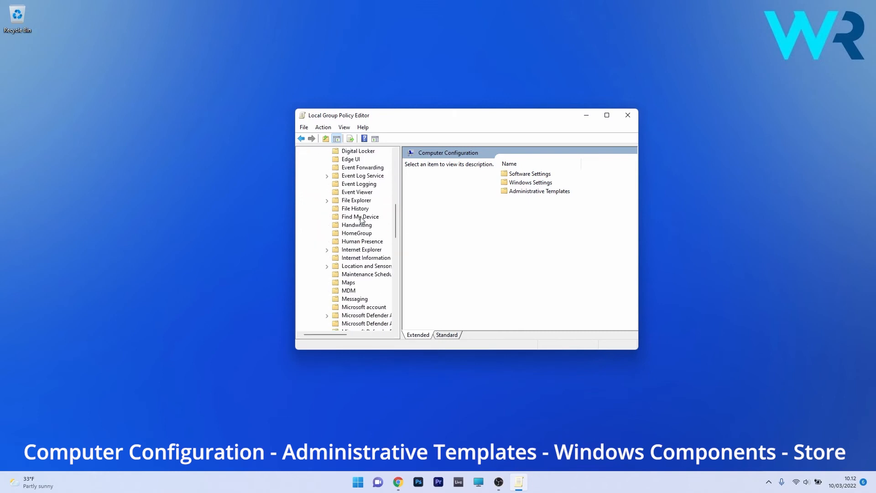
scroll(down, 3)
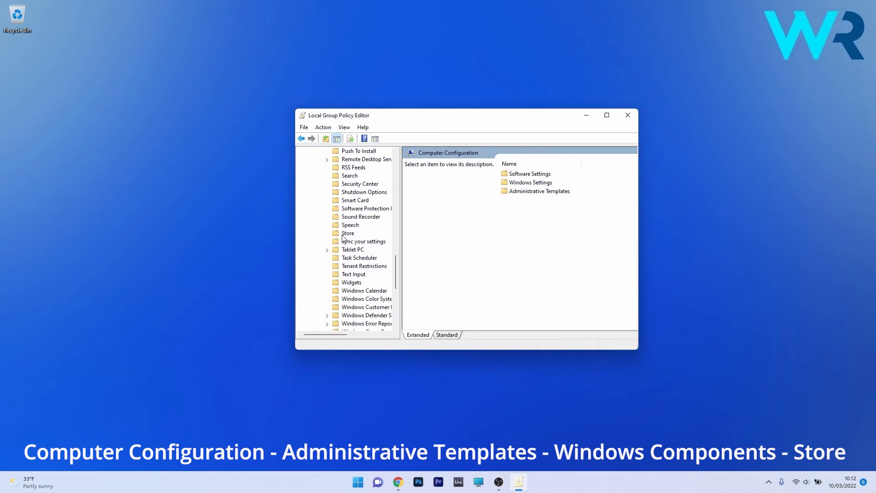
click(348, 233)
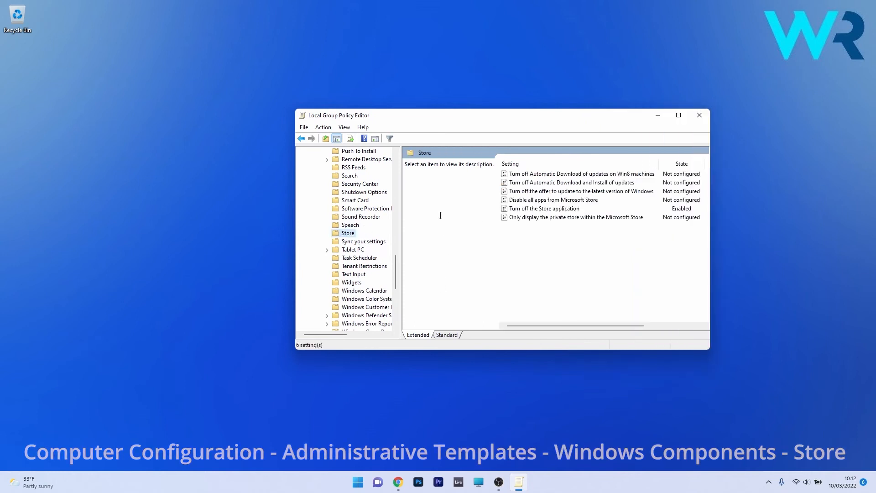
mouse_move(550, 211)
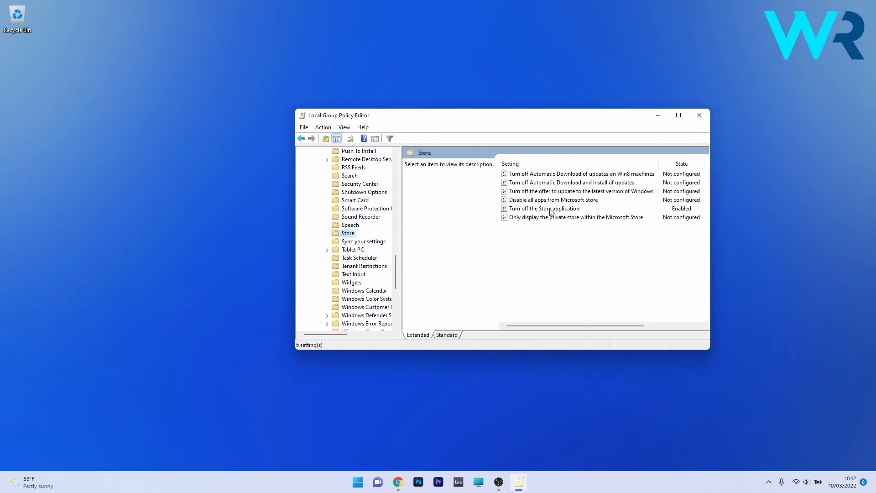
Set the 'Turn off the Store application' policy to Disabled and confirm with OK.
double_click(543, 209)
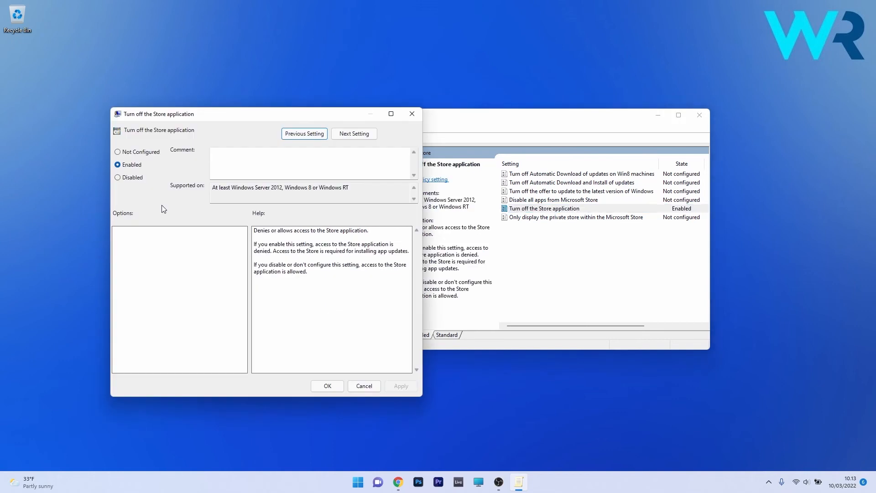
mouse_move(158, 171)
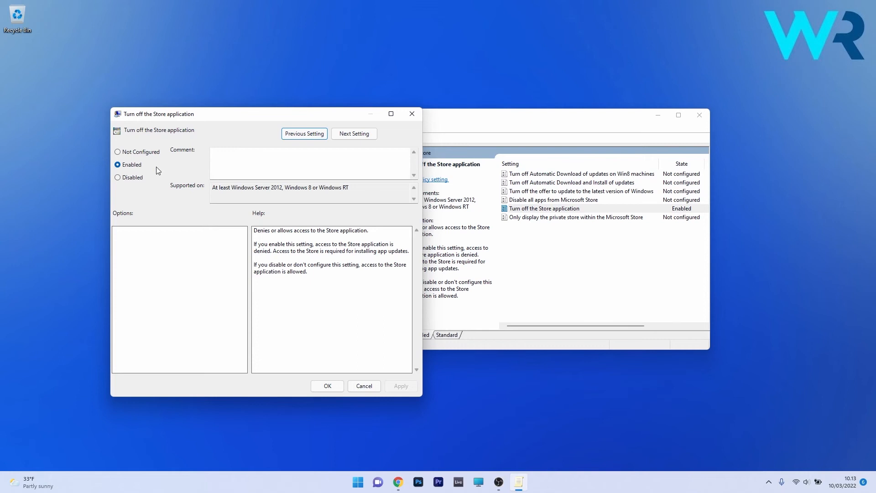
mouse_move(161, 184)
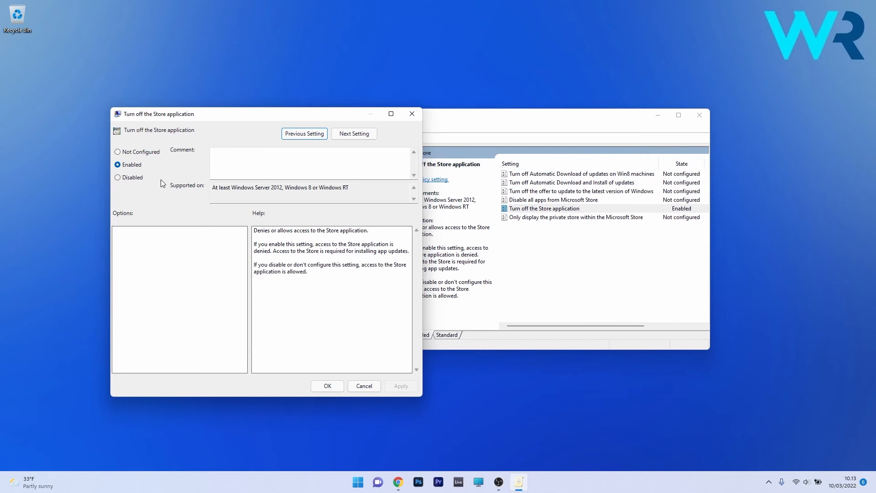
mouse_move(118, 152)
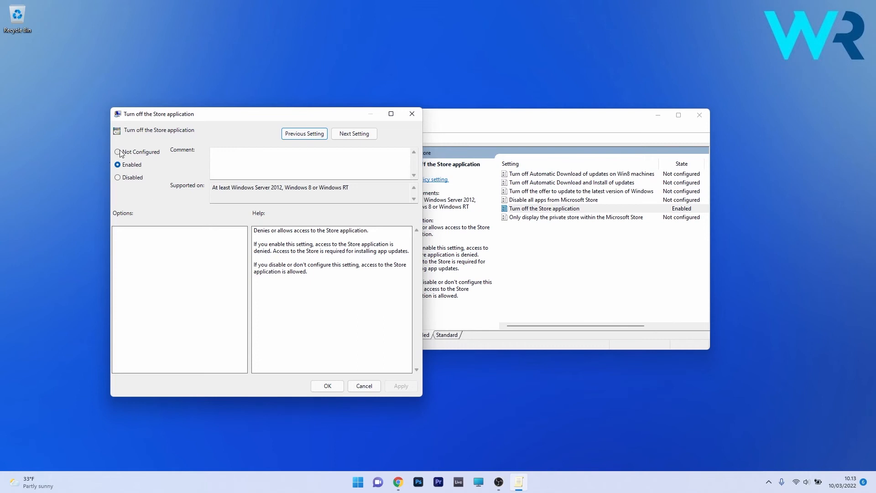
click(117, 177)
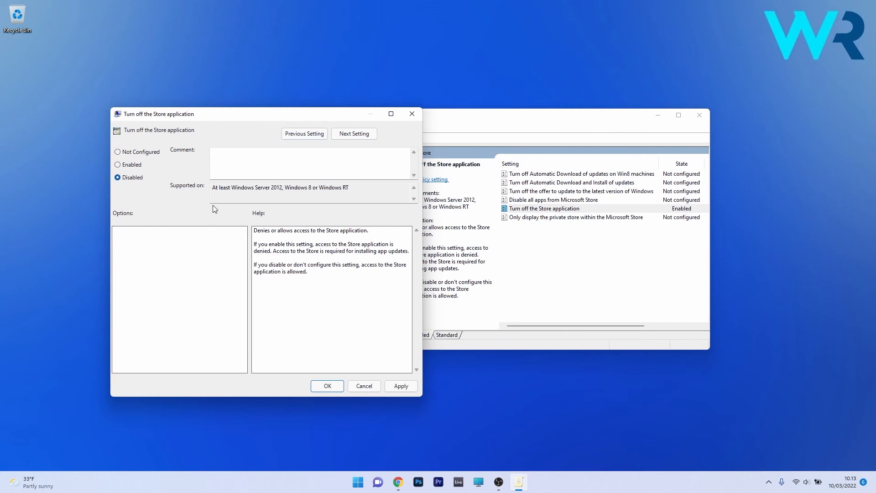
click(327, 386)
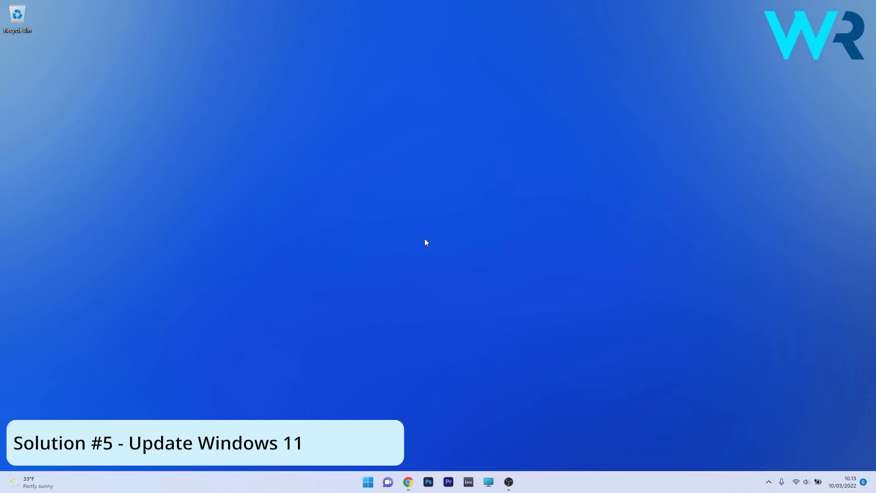
Check for updates on the Windows Update page, confirming up to date, then close Settings.
click(368, 482)
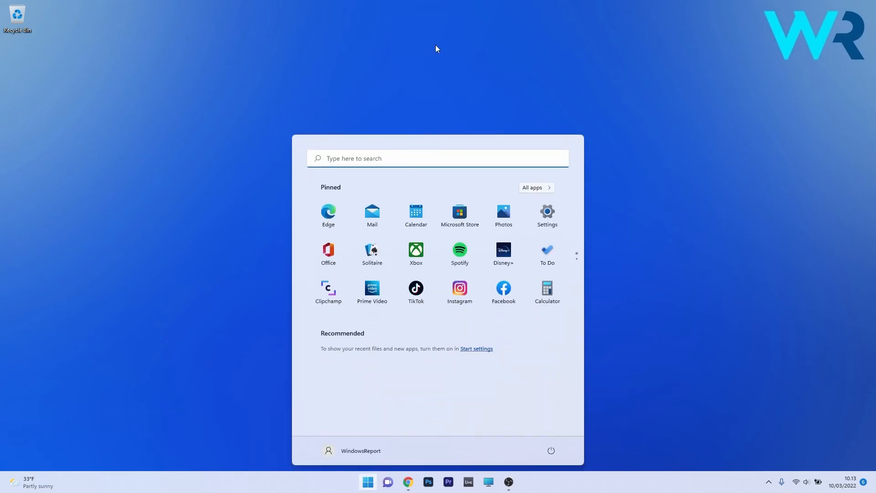
click(547, 212)
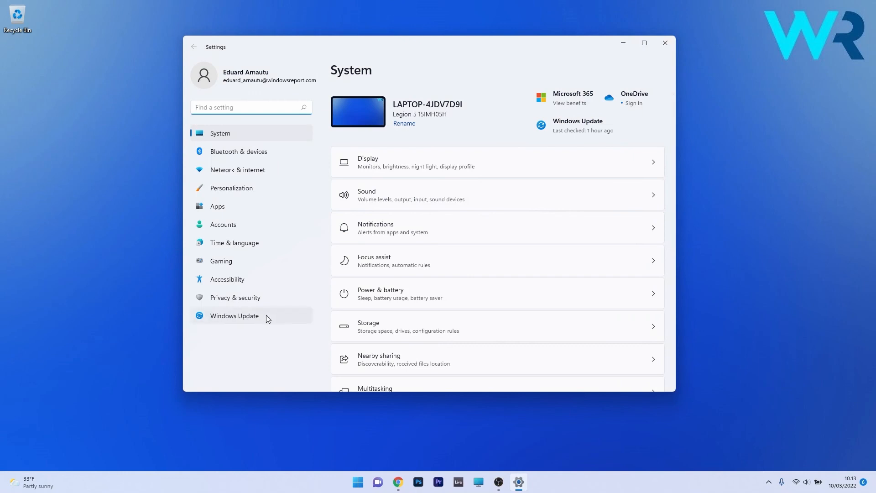
click(234, 315)
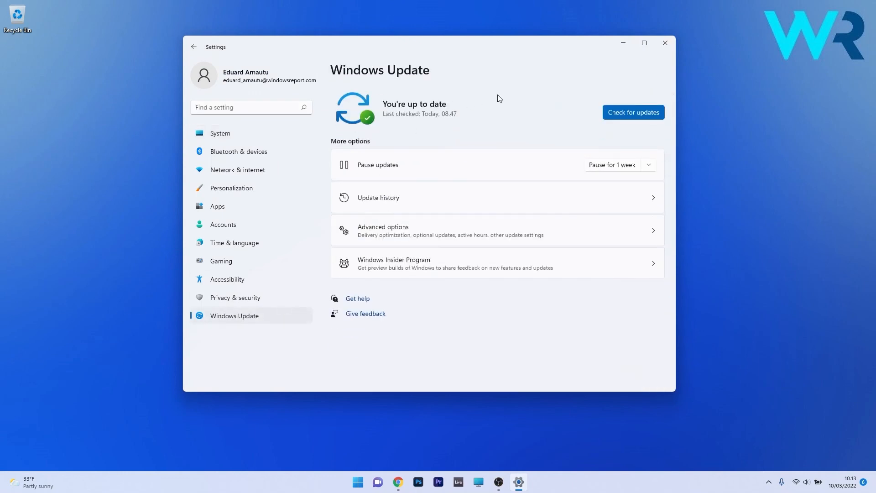
click(633, 112)
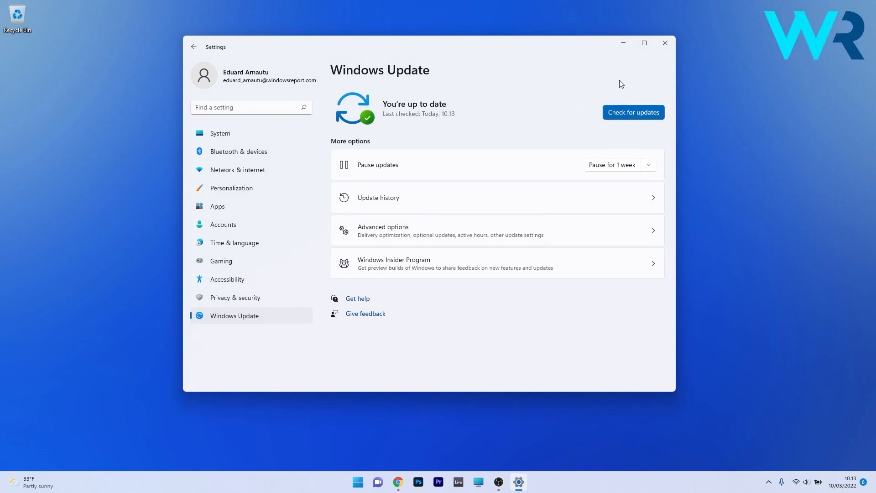
click(664, 43)
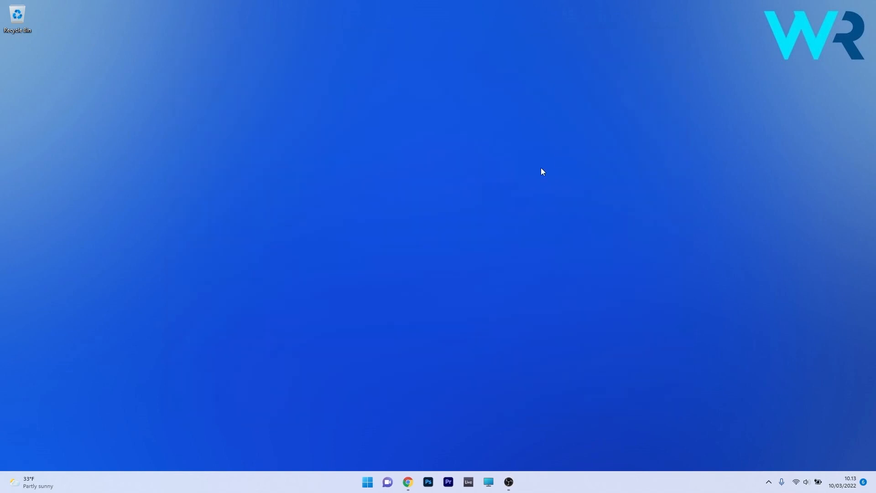